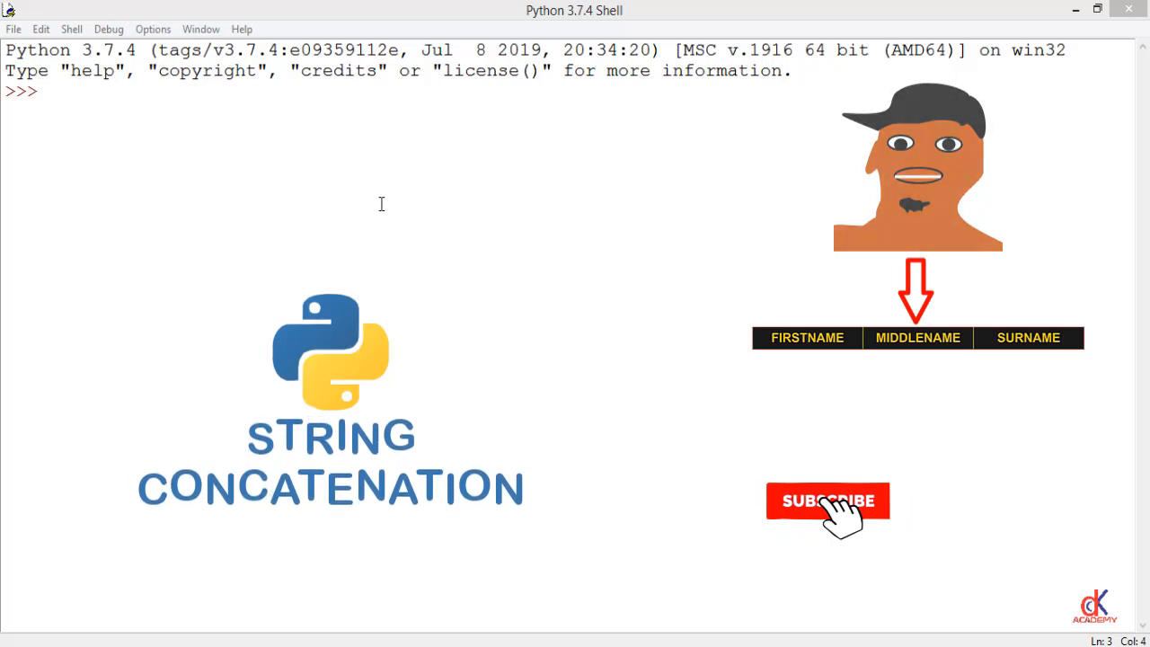
Assign fname="Mike", Sname="John" and mname="Peace" at the shell prompt
{"action": "left_click", "coordinate": [828, 501]}
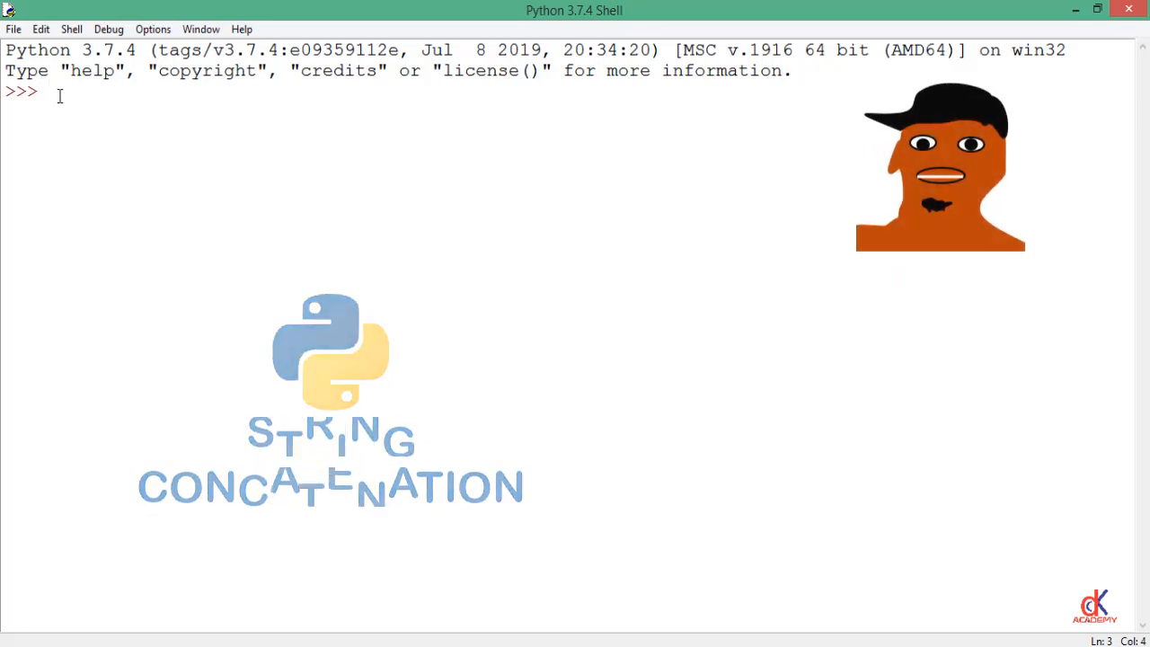
{"action": "type", "text": "f"}
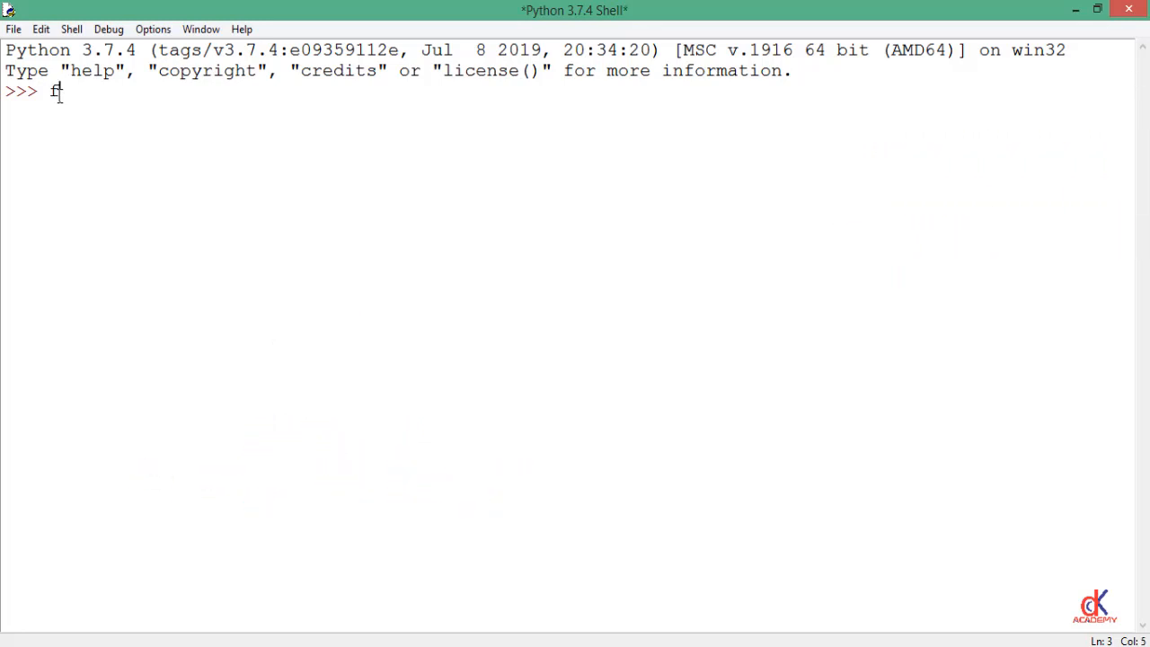
{"action": "type", "text": "name"}
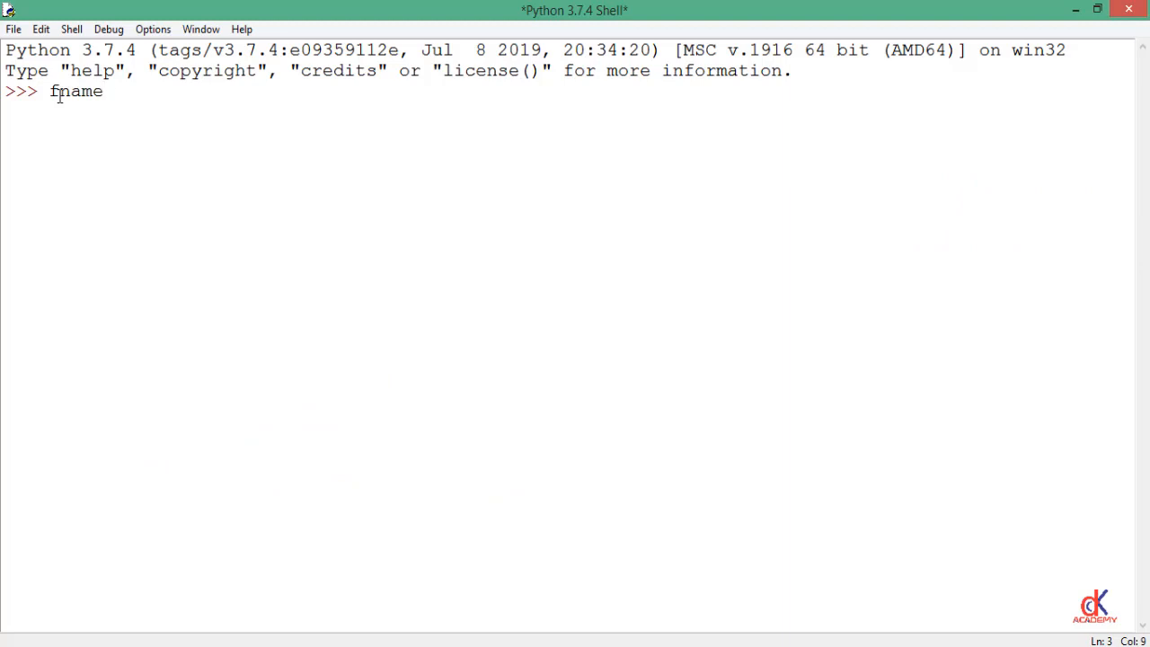
{"action": "type", "text": "=\"\""}
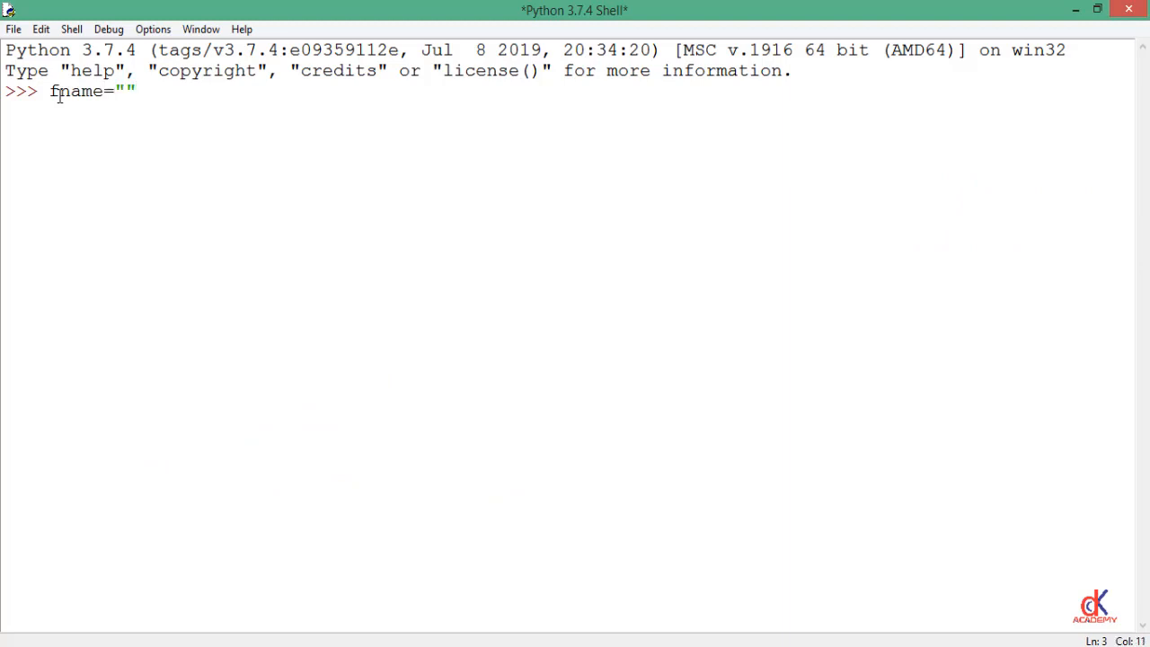
{"action": "type", "text": "Mike"}
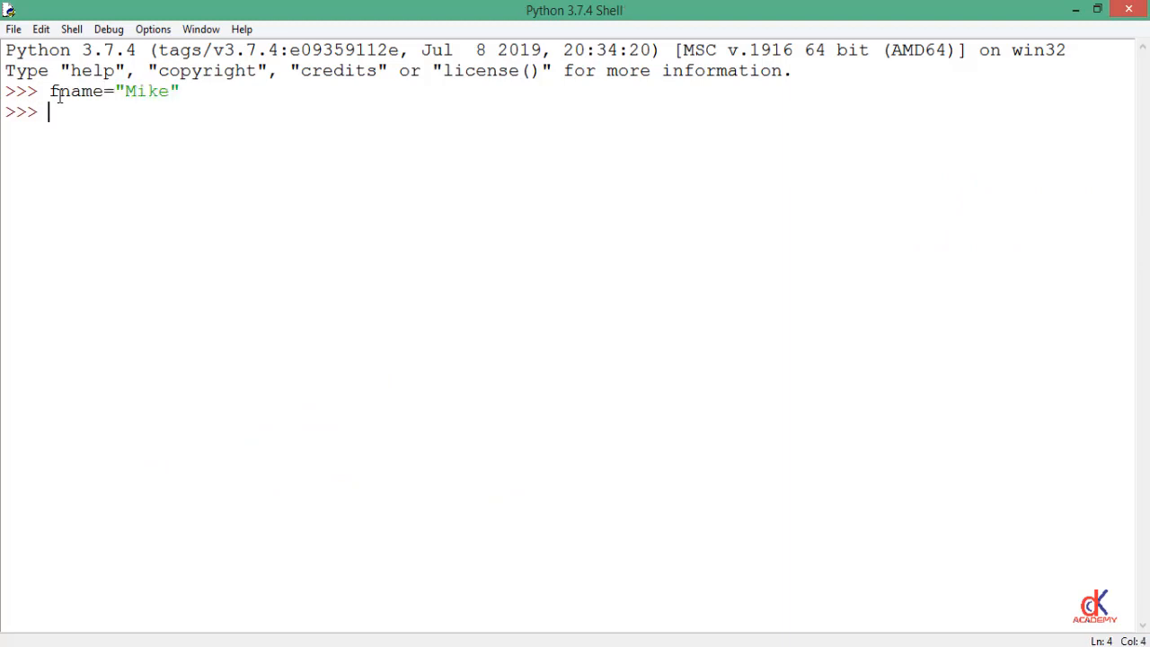
{"action": "type", "text": "Sname=\"John"}
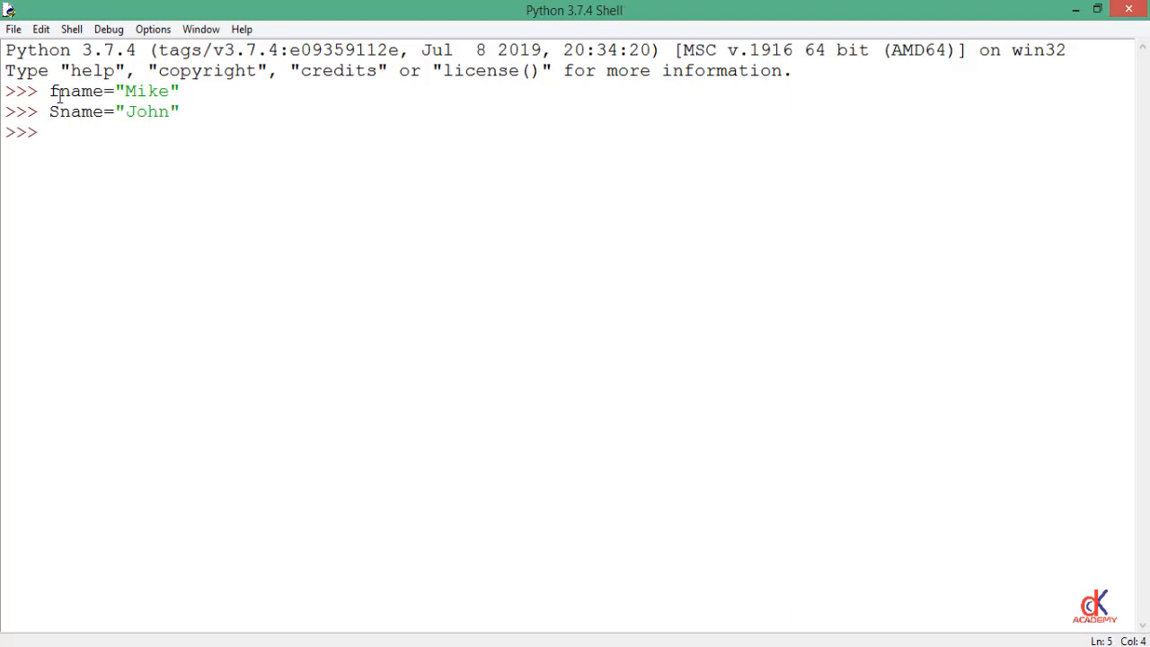
{"action": "type", "text": "mname="}
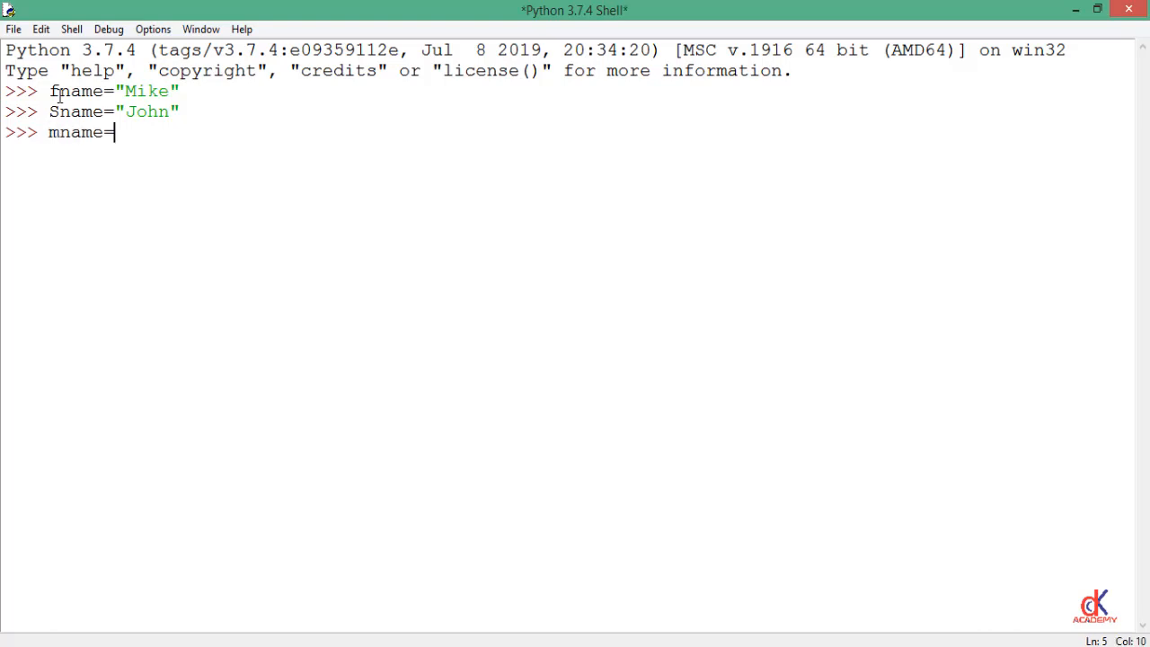
{"action": "type", "text": "\"Peace\""}
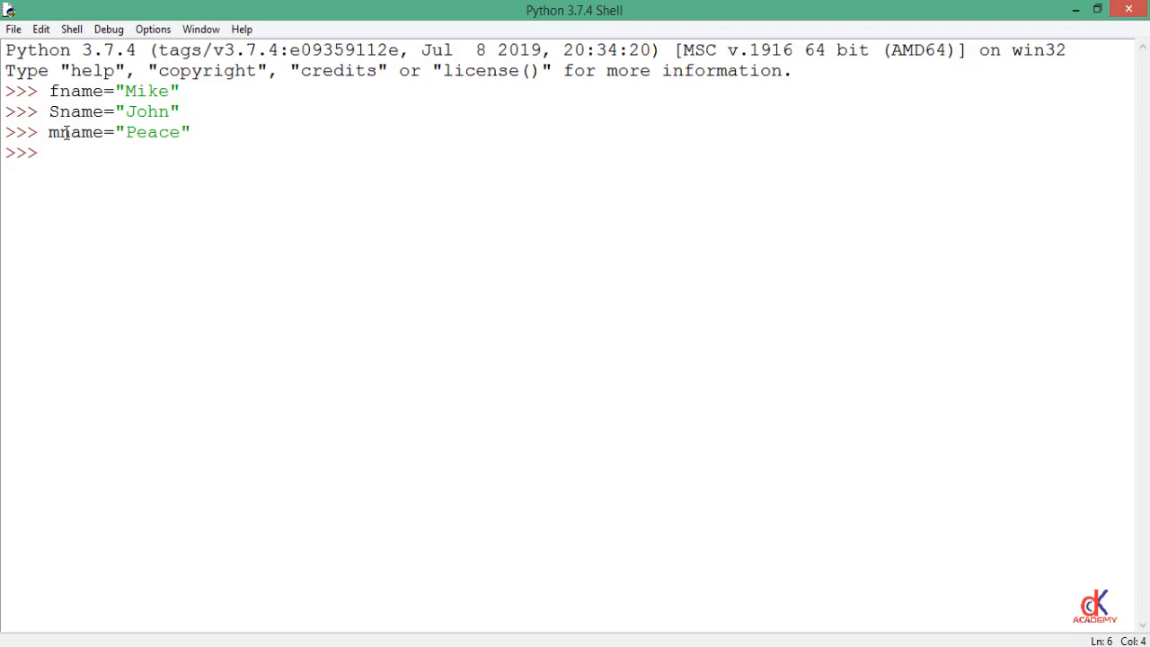
Begin the introduction variable as "My name is " joined with fname
{"action": "type", "text": "in"}
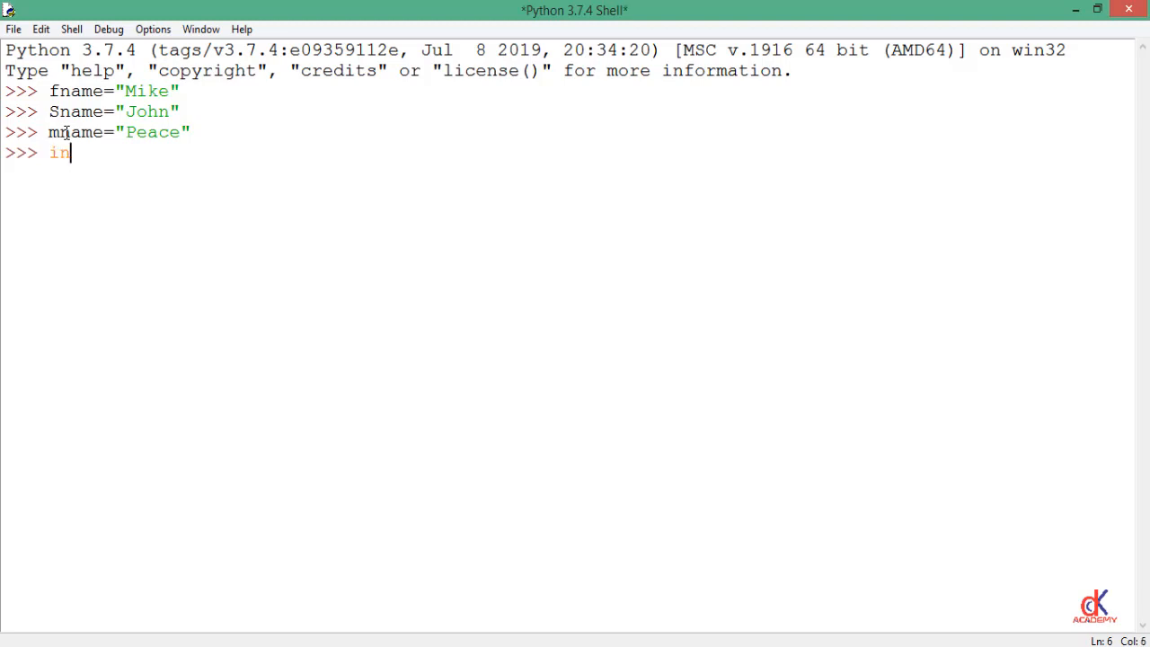
{"action": "type", "text": "trud"}
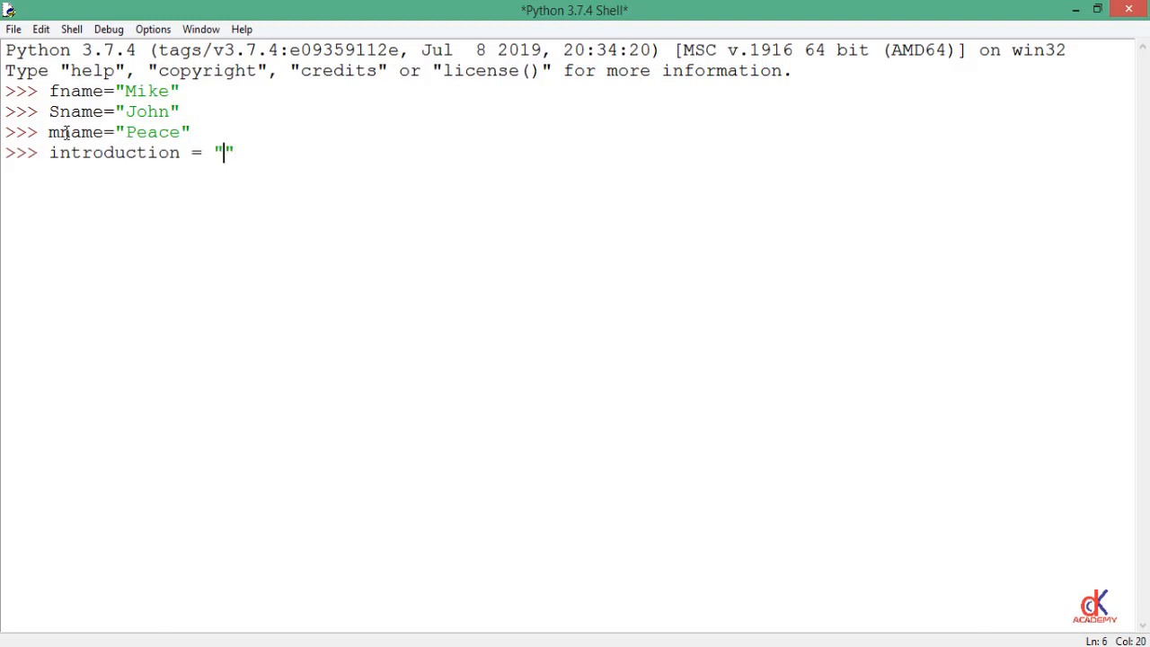
{"action": "type", "text": "My na"}
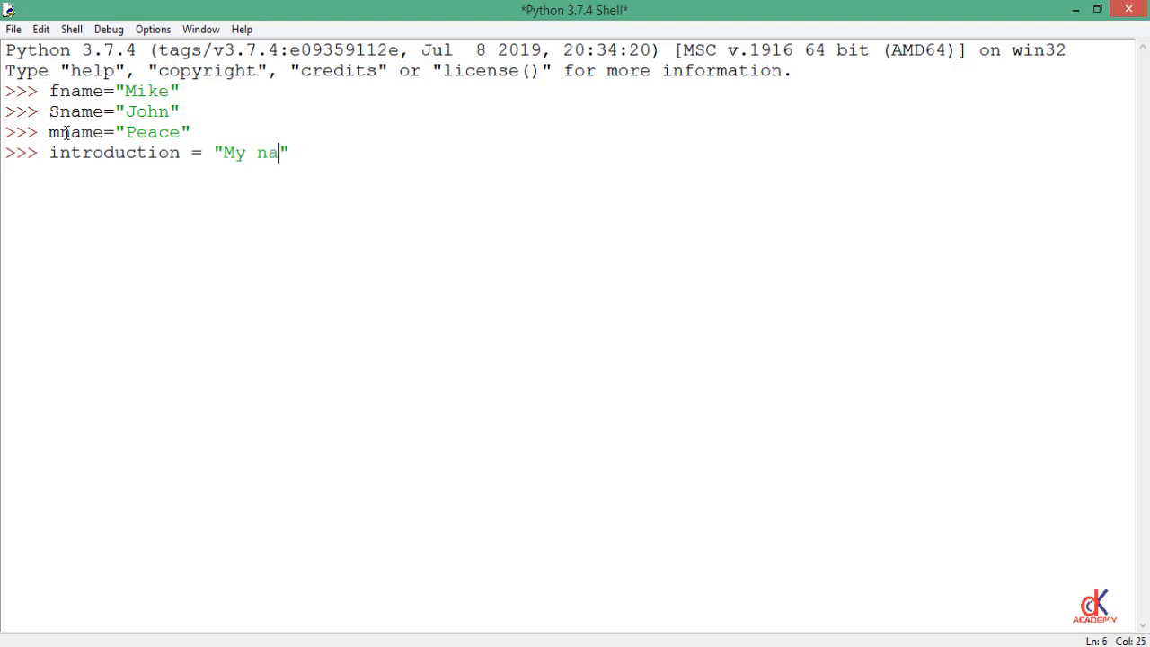
{"action": "type", "text": "me is"}
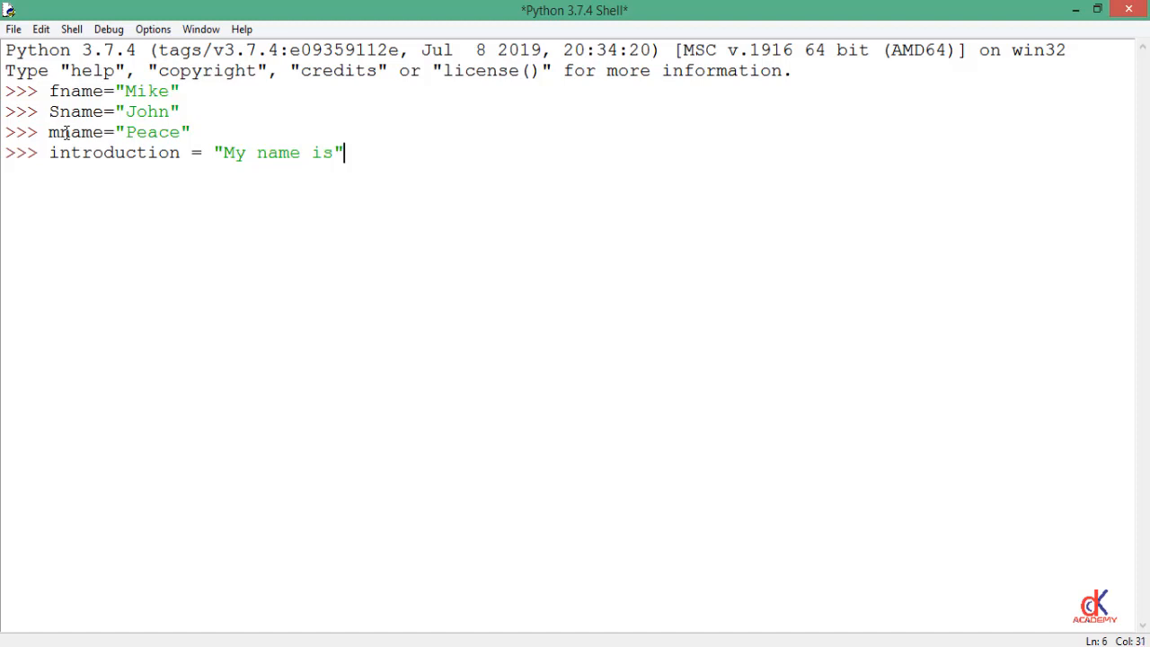
{"action": "type", "text": "+"}
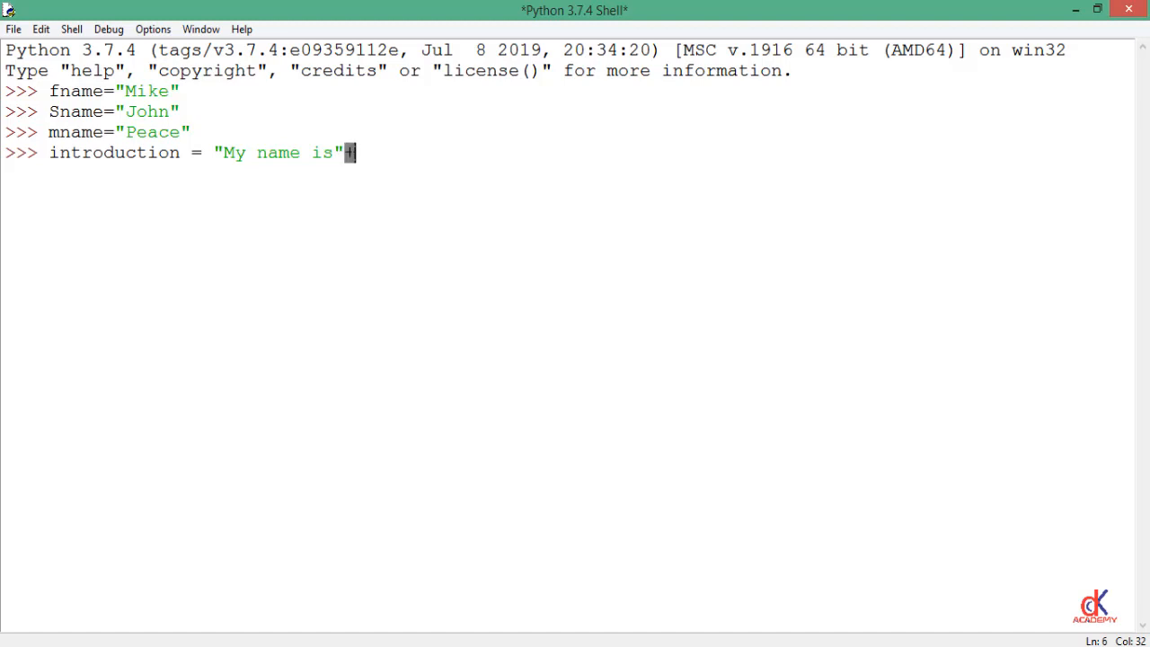
{"action": "type", "text": "+"}
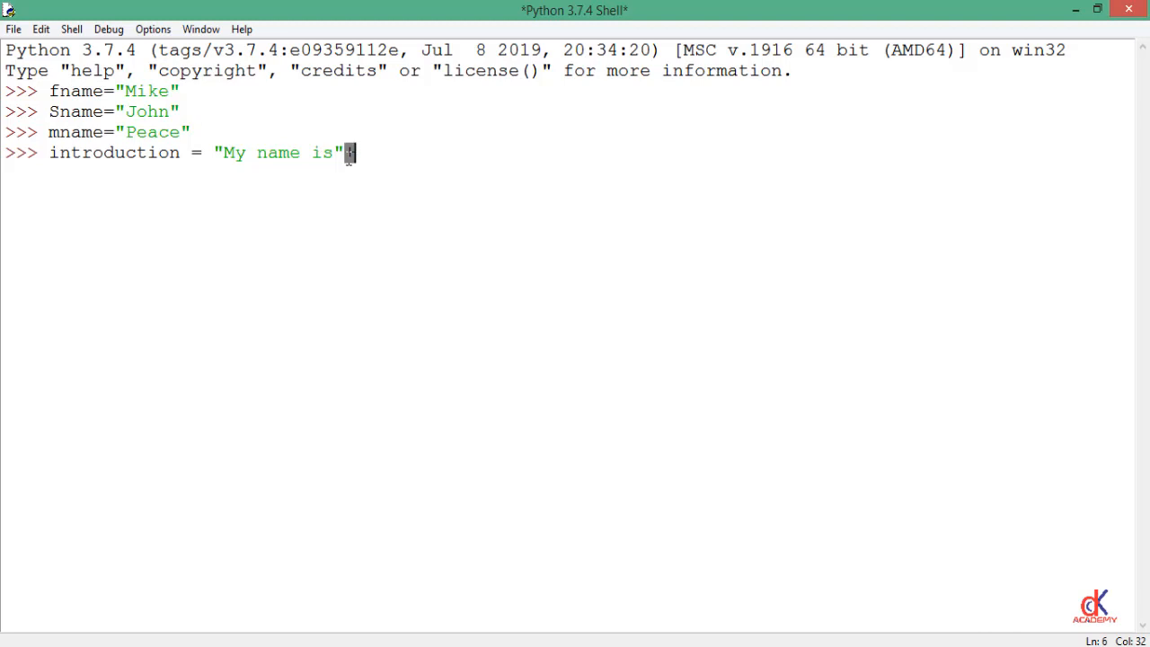
{"action": "type", "text": "+"}
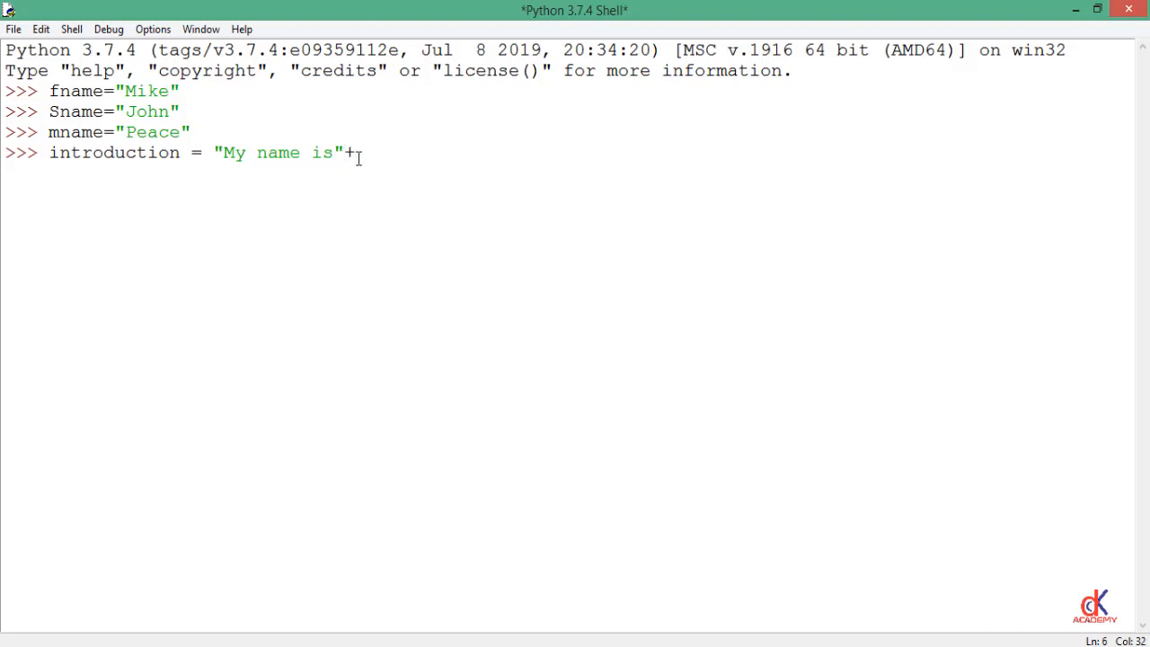
{"action": "type", "text": "fname"}
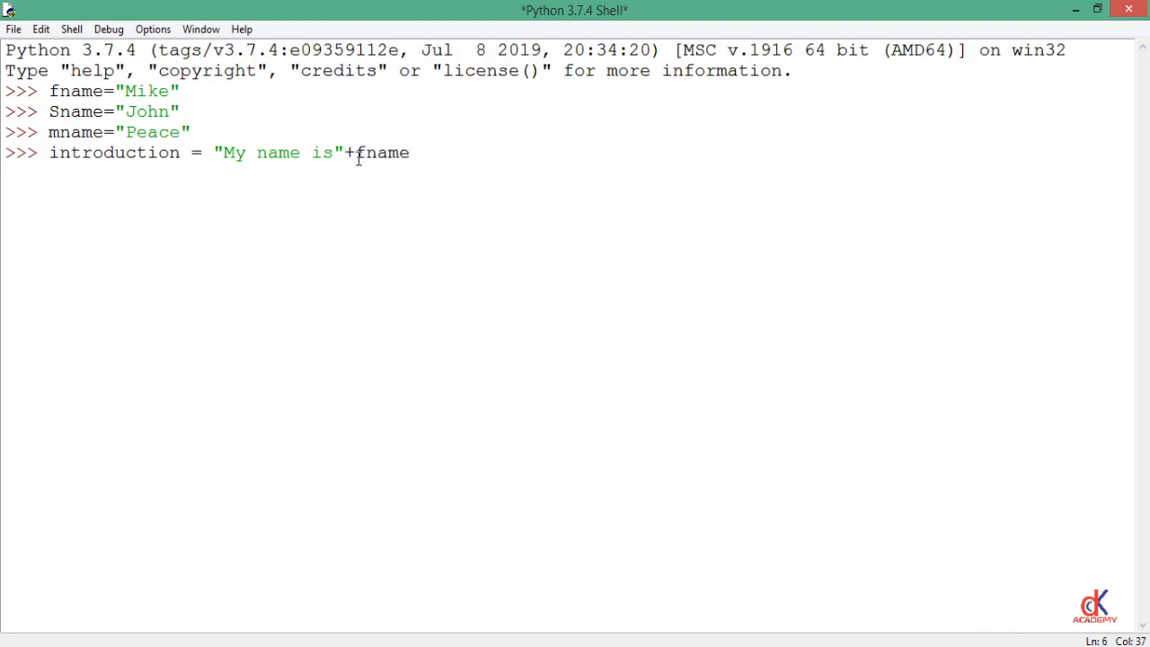
Append a space, Sname, another space and mname to complete introduction
{"action": "type", "text": "+"}
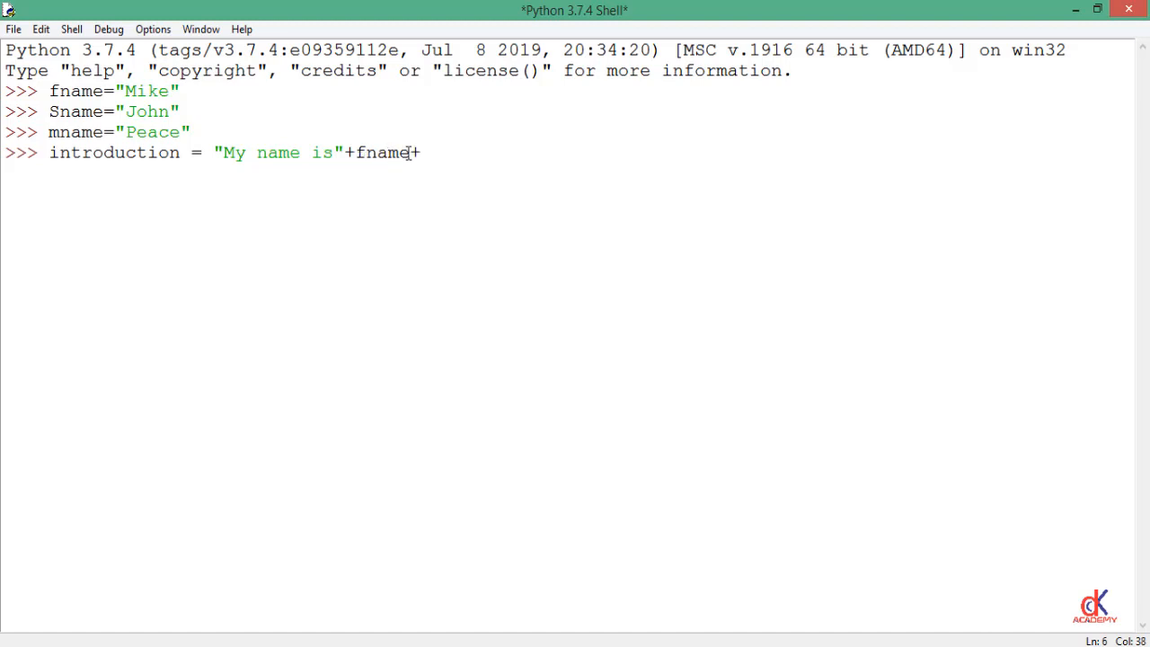
{"action": "type", "text": "+\" \""}
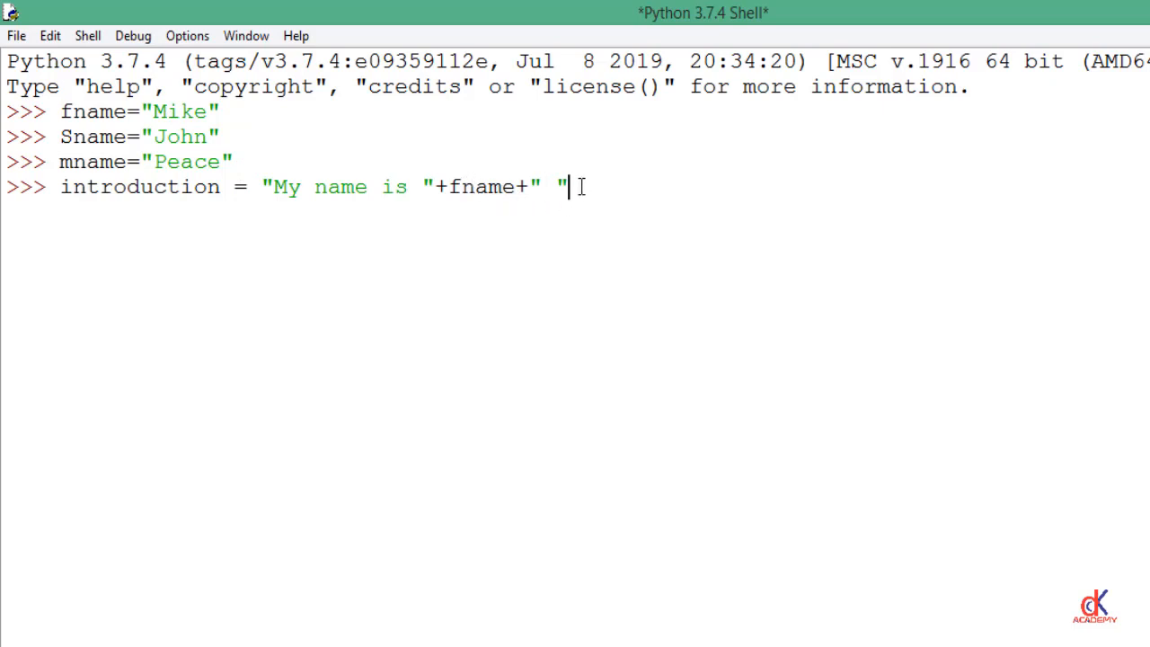
{"action": "type", "text": "+"}
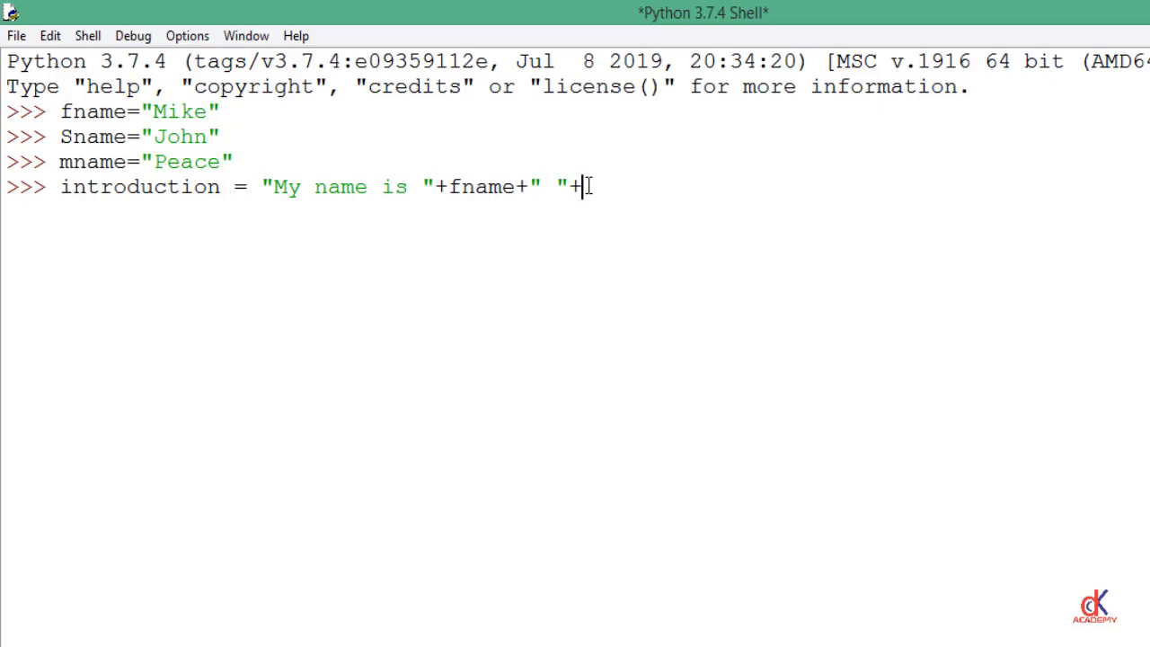
{"action": "type", "text": "Snam"}
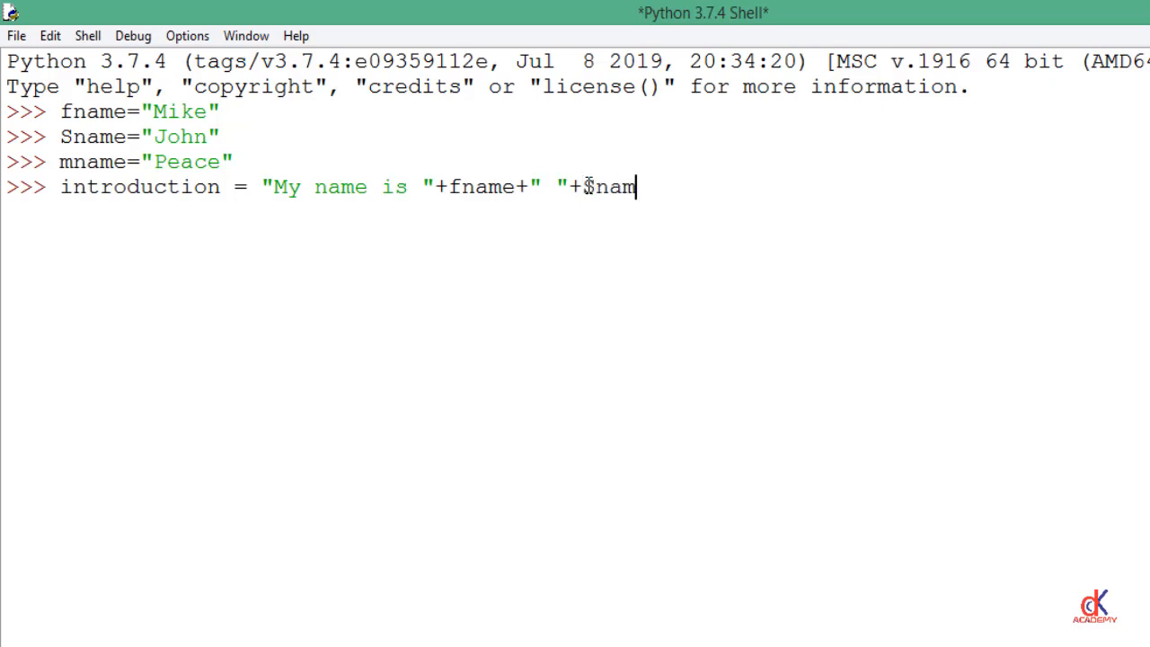
{"action": "type", "text": "e+"}
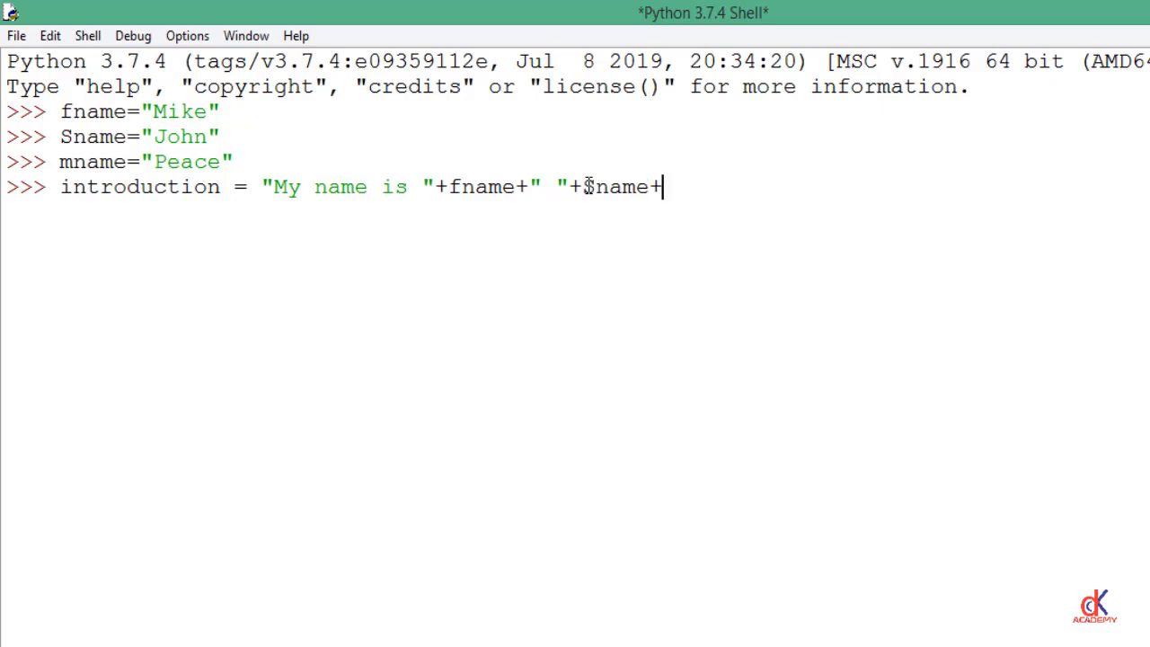
{"action": "type", "text": "\"\""}
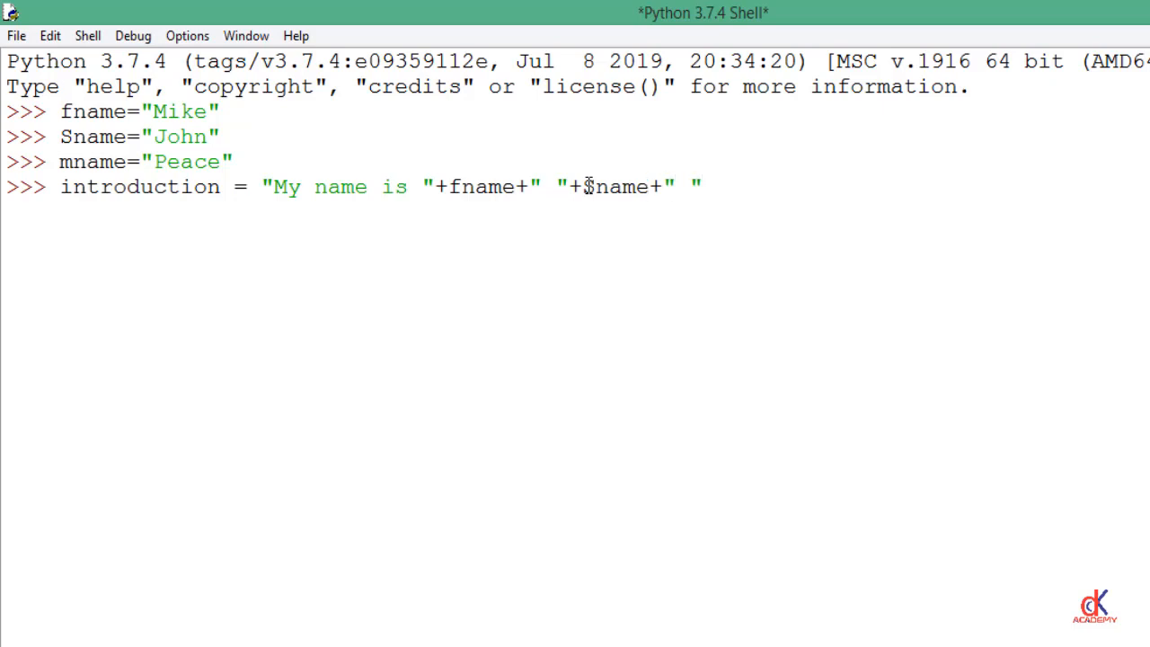
{"action": "type", "text": "+"}
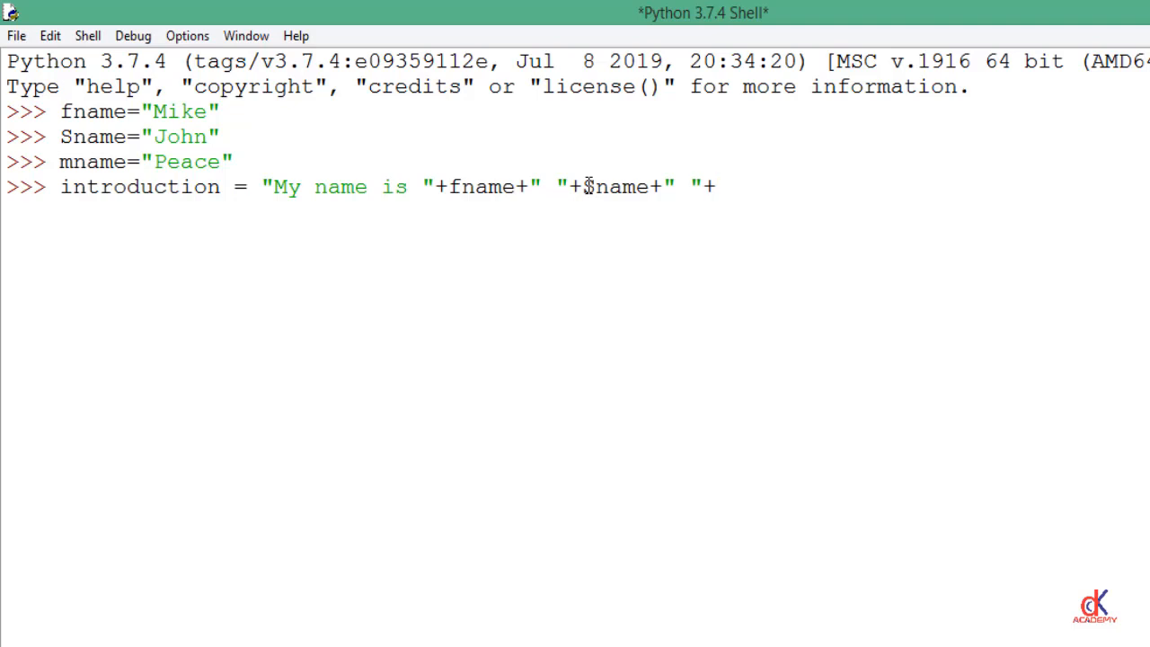
{"action": "type", "text": "mname"}
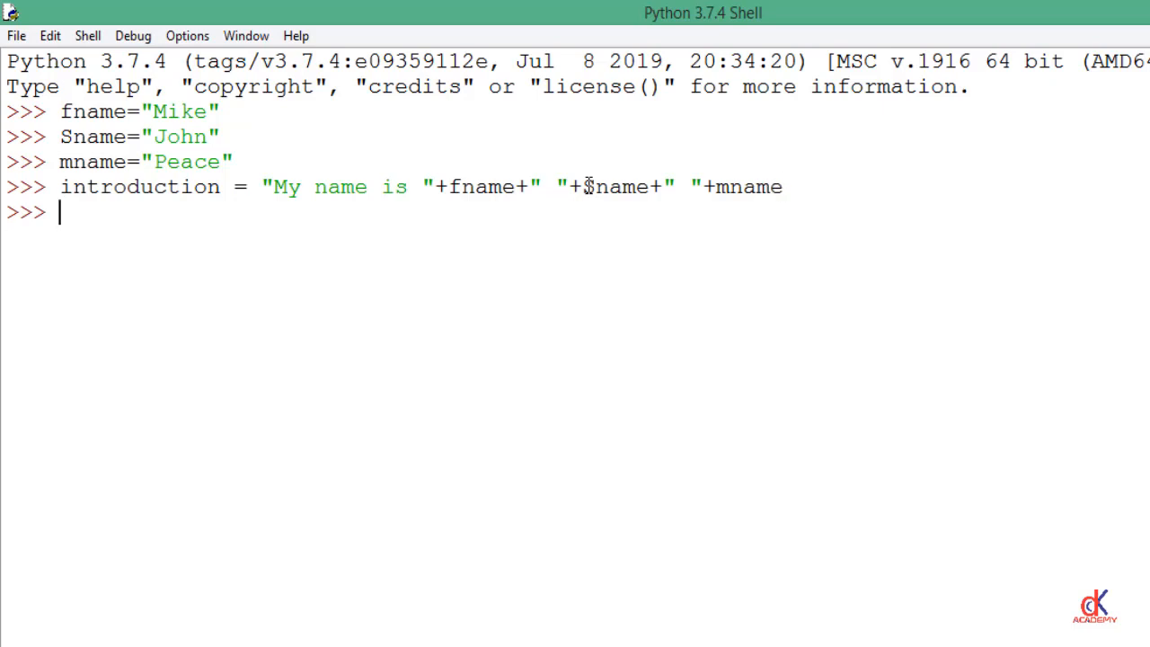
Run print(introduction) to display 'My name is Mike John Peace'
{"action": "type", "text": "print"}
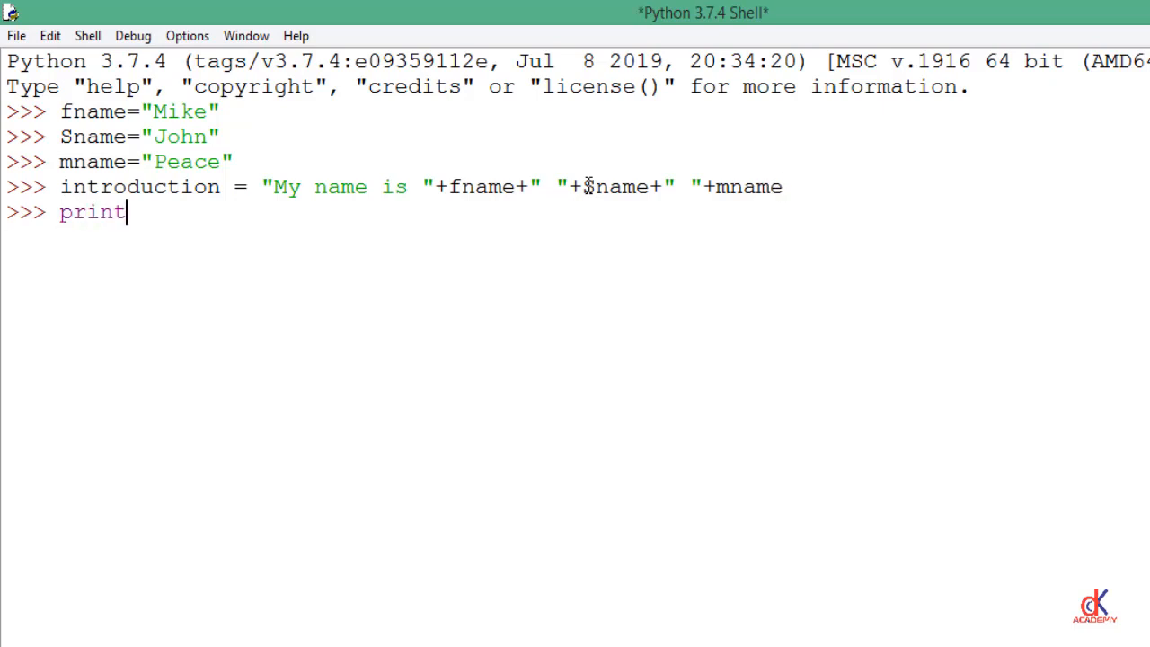
{"action": "type", "text": "()"}
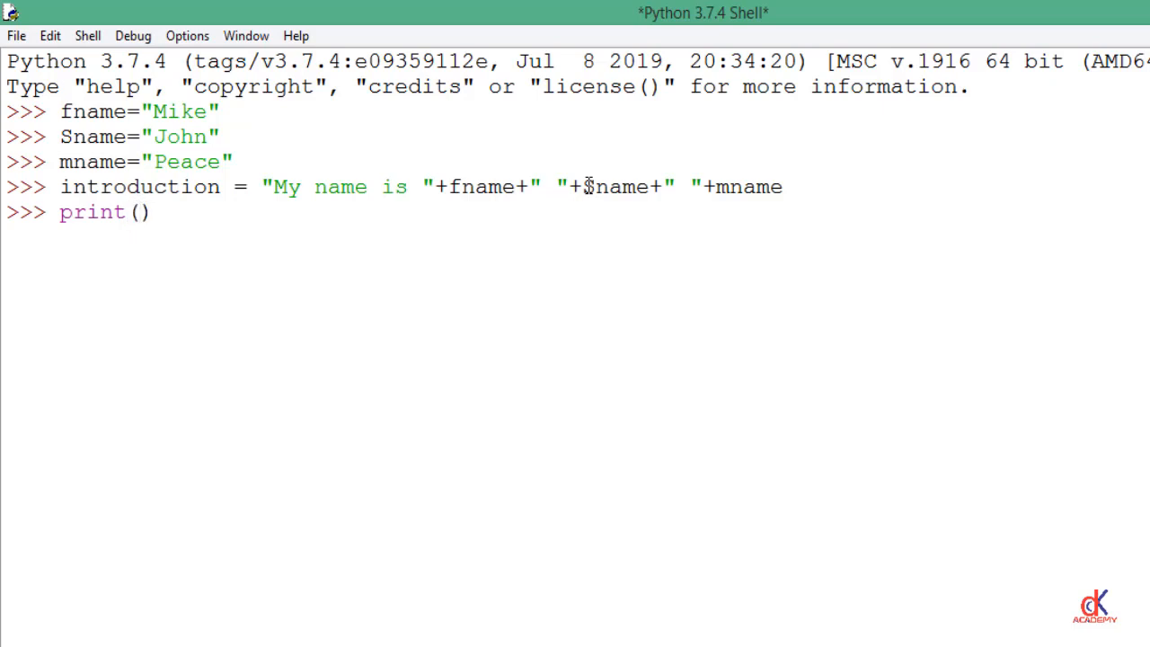
{"action": "type", "text": "introduction"}
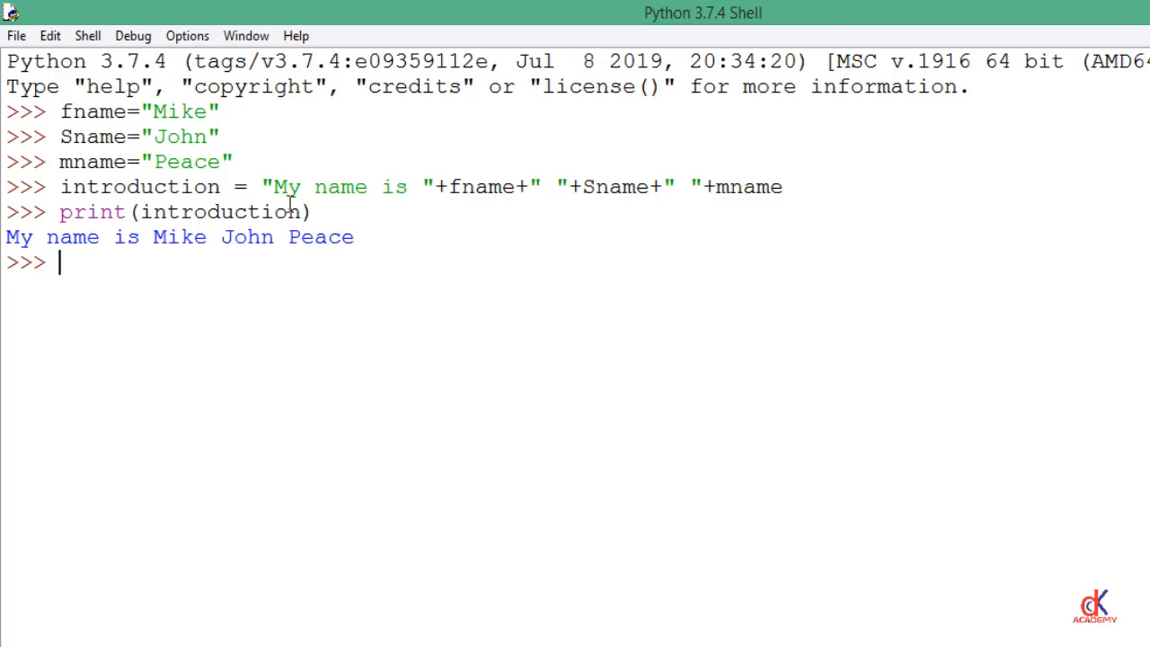
{"action": "mouse_move", "coordinate": [266, 184]}
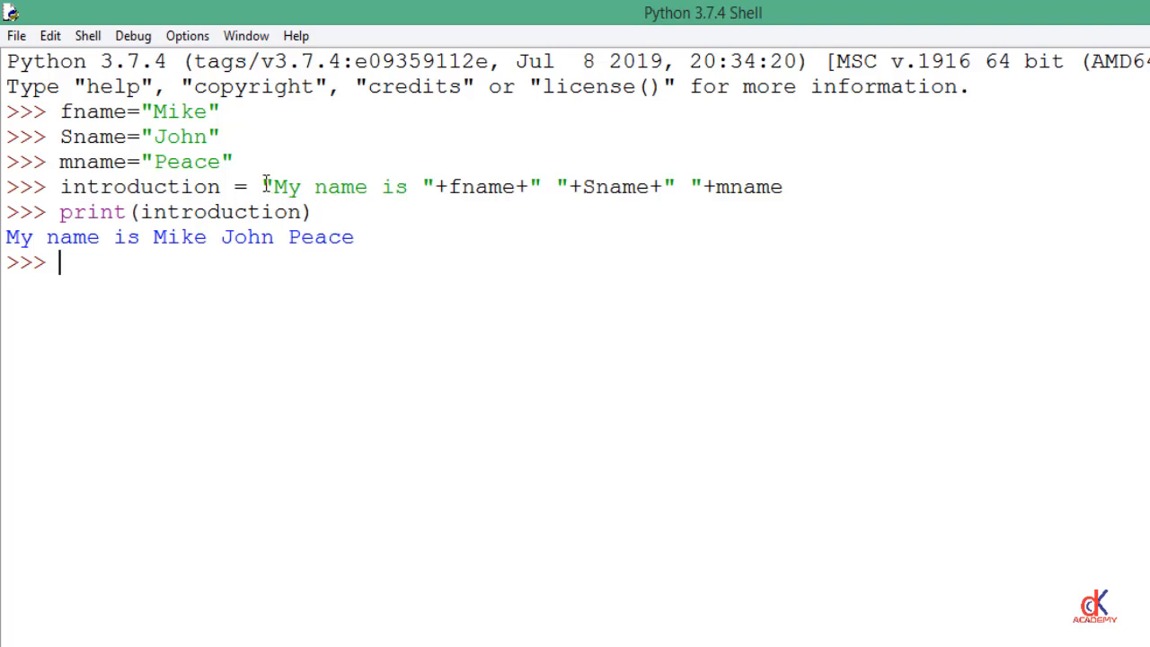
{"action": "left_click_drag", "start_coordinate": [265, 186], "coordinate": [436, 186]}
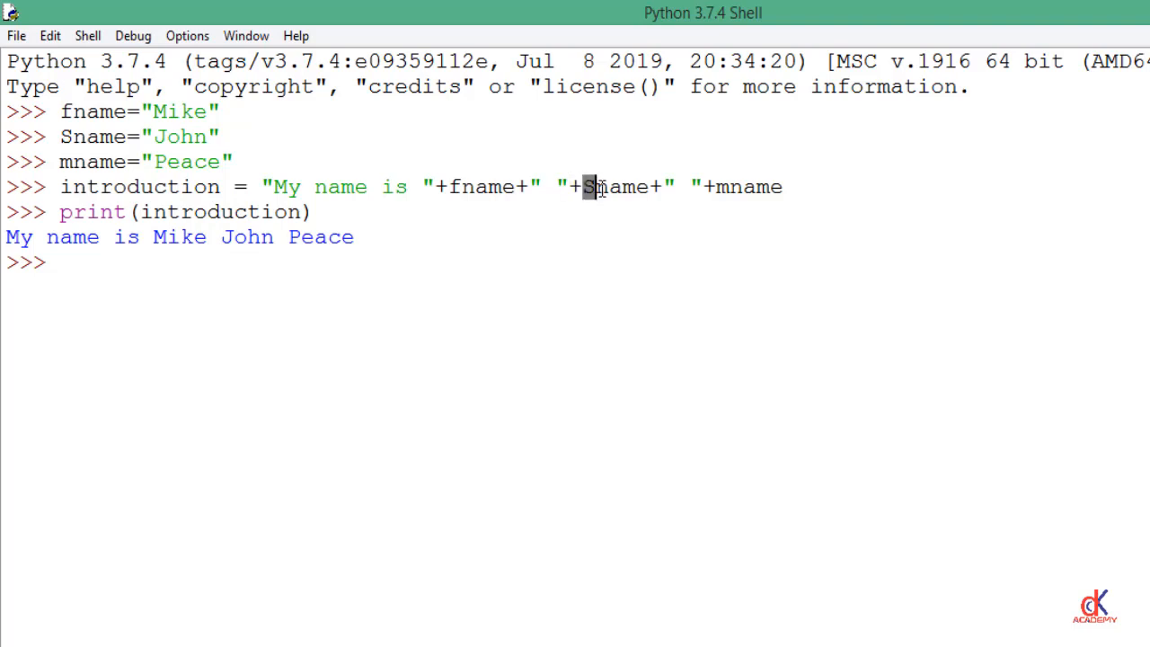
{"action": "double_click", "coordinate": [611, 187]}
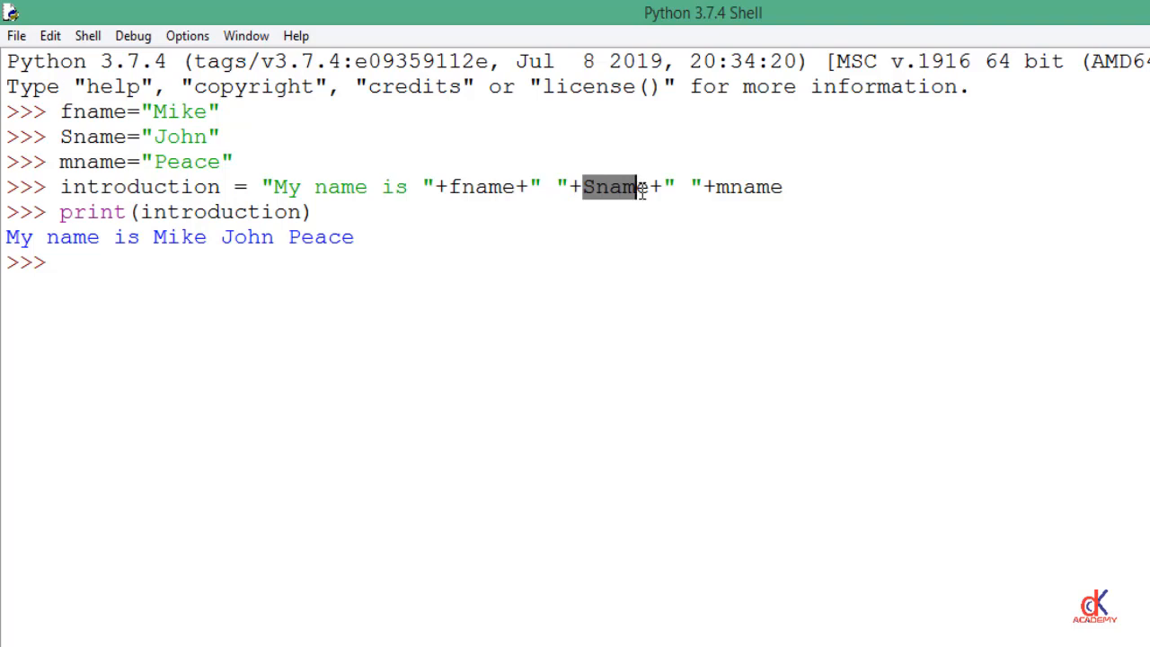
{"action": "mouse_move", "coordinate": [274, 236]}
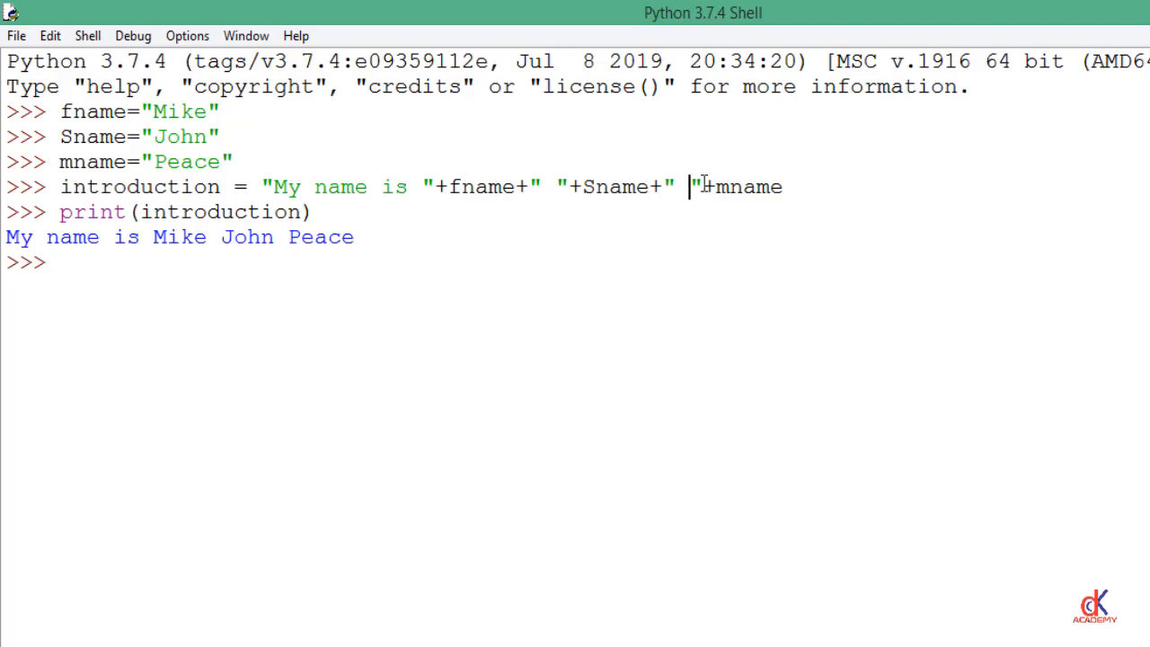
{"action": "double_click", "coordinate": [744, 187]}
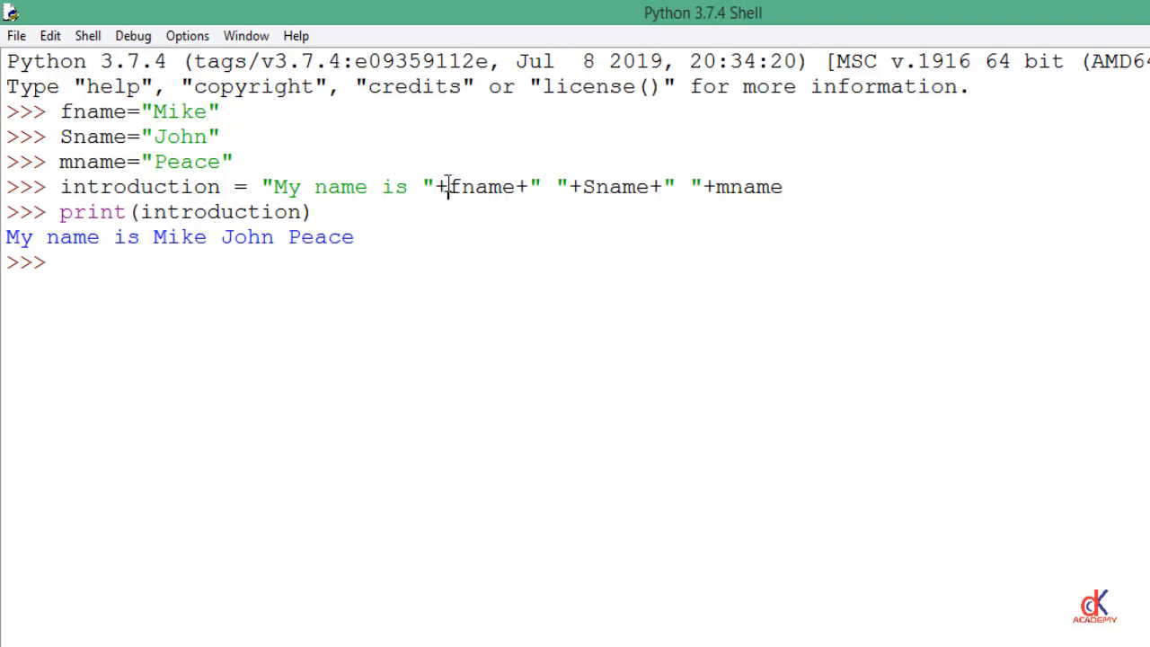
{"action": "double_click", "coordinate": [439, 187]}
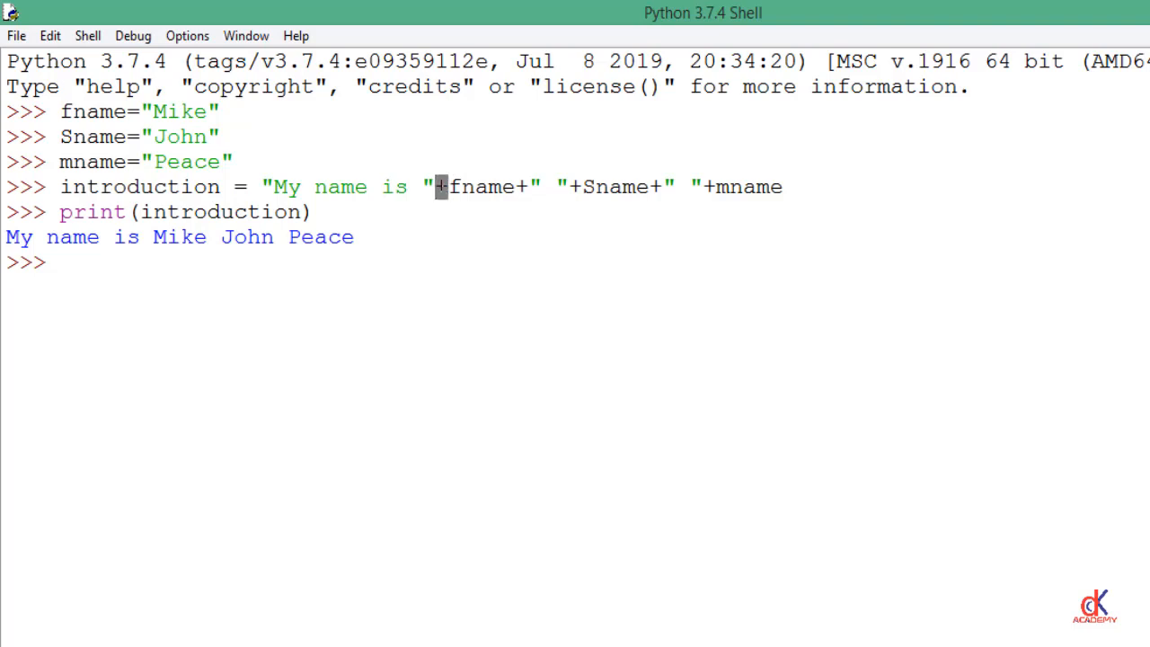